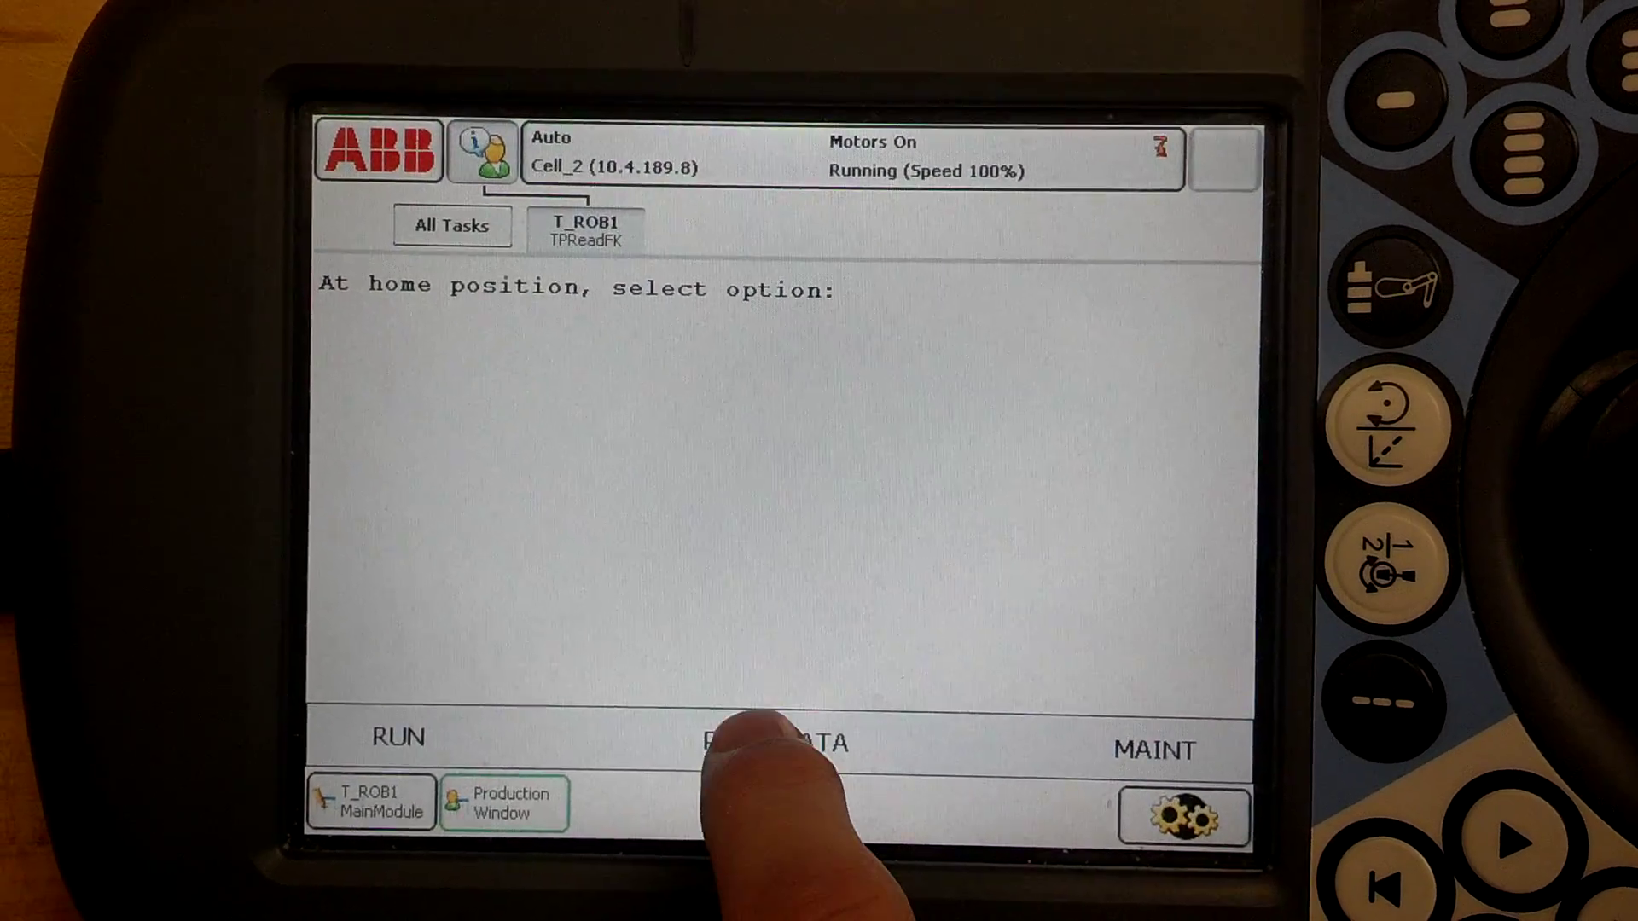
# - View production data via PROD DATA, then bring up RESET DATA offering Shift Parts or Total Parts
pyautogui.click(773, 740)
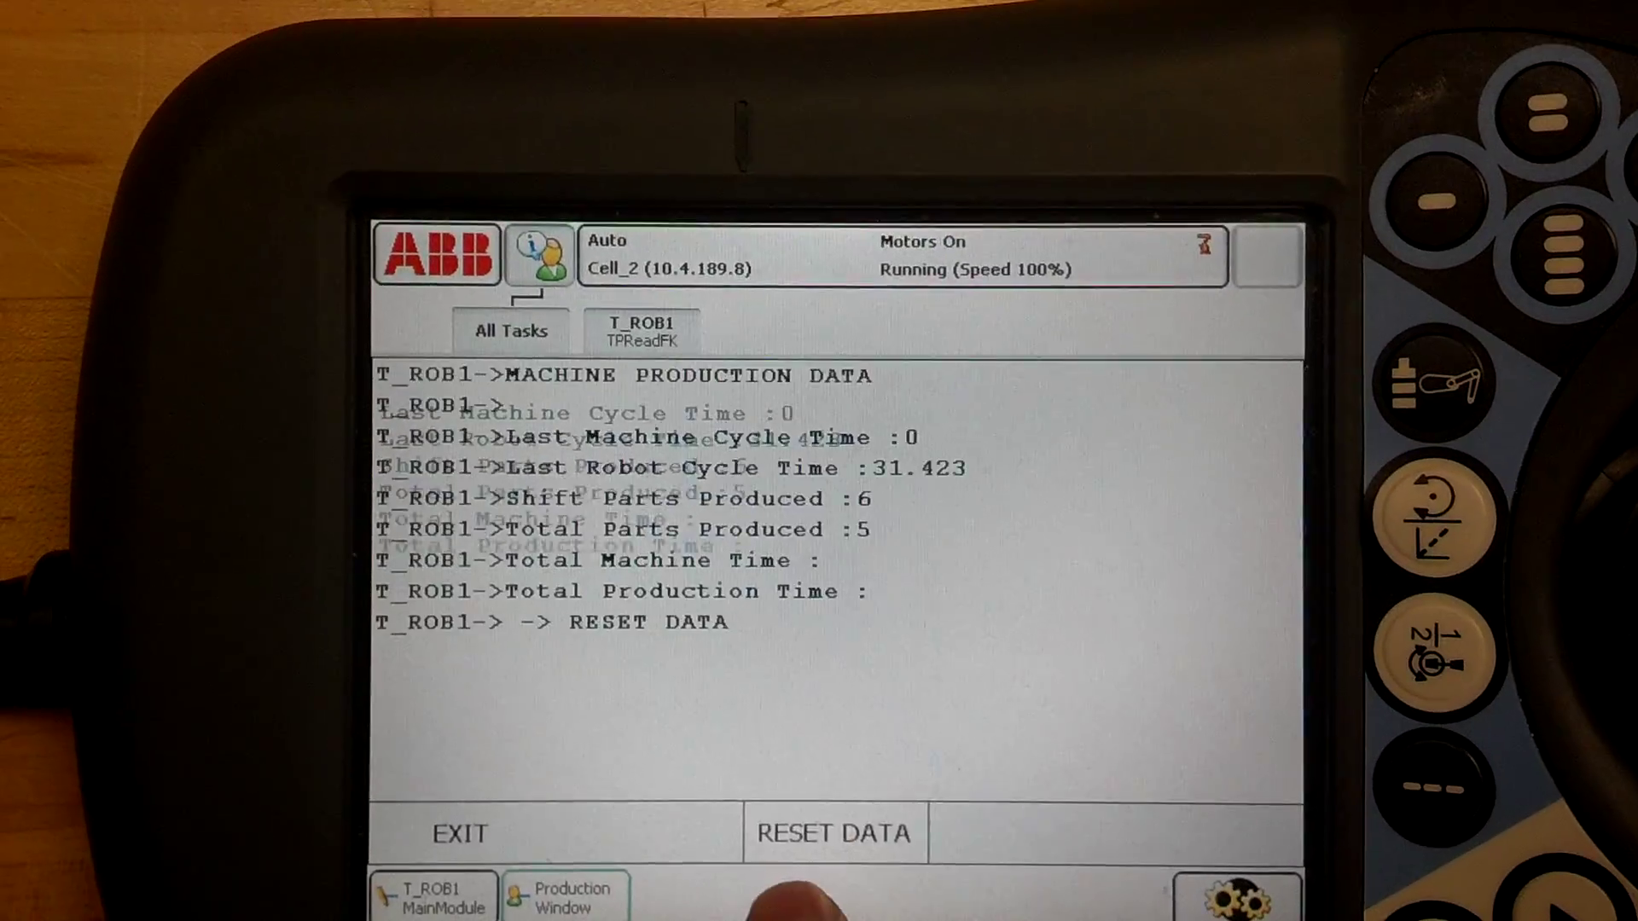
pyautogui.click(834, 833)
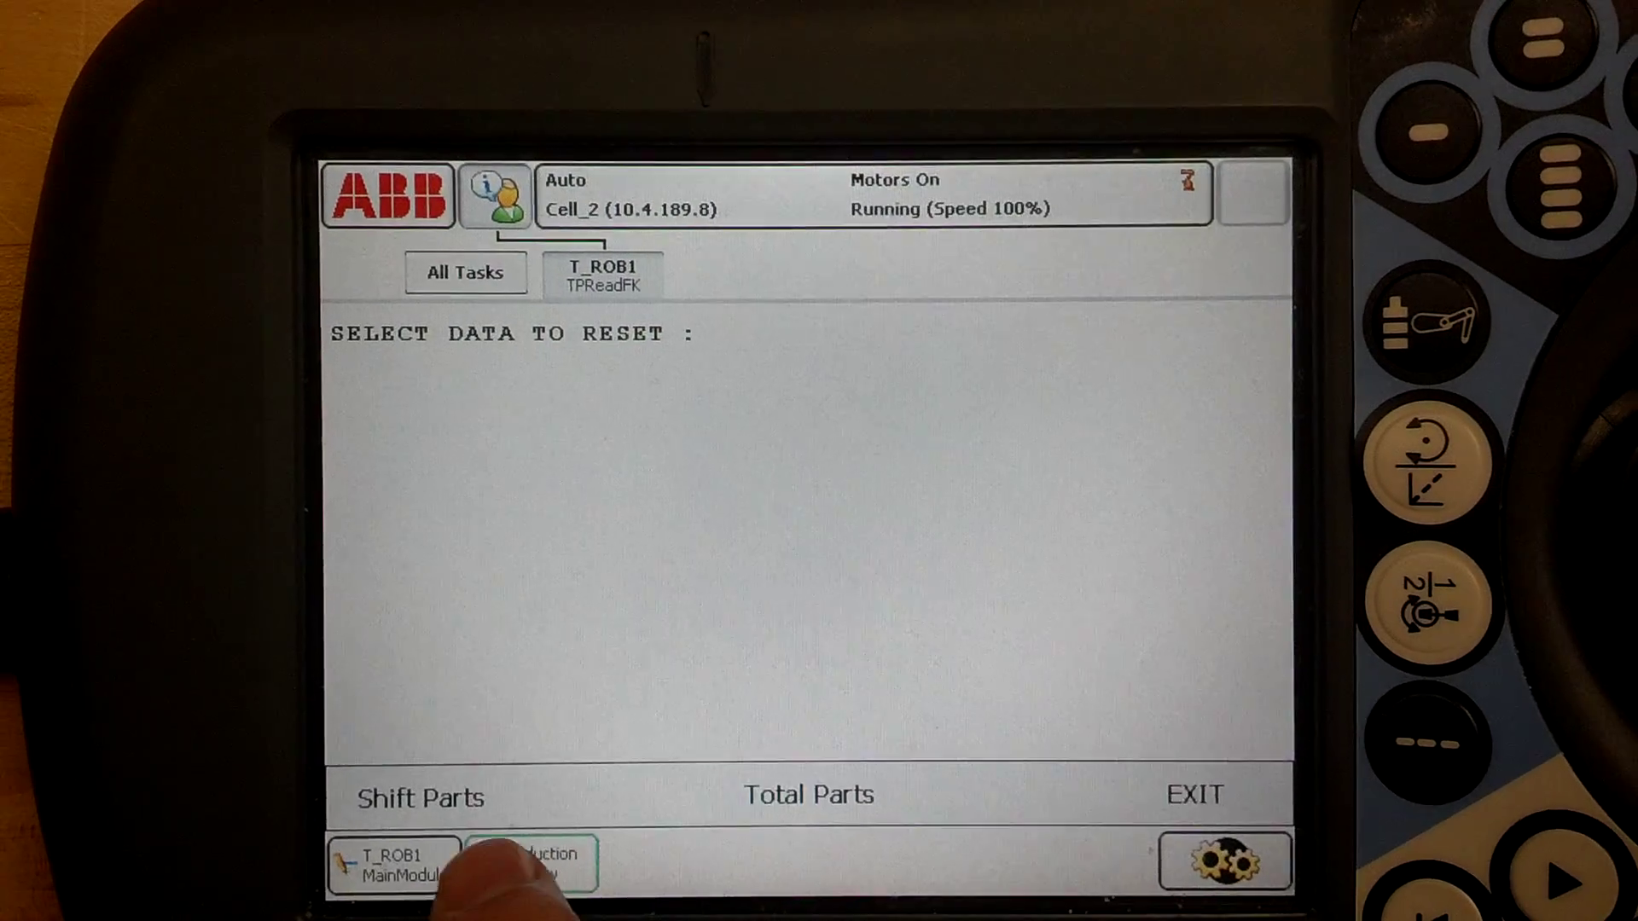